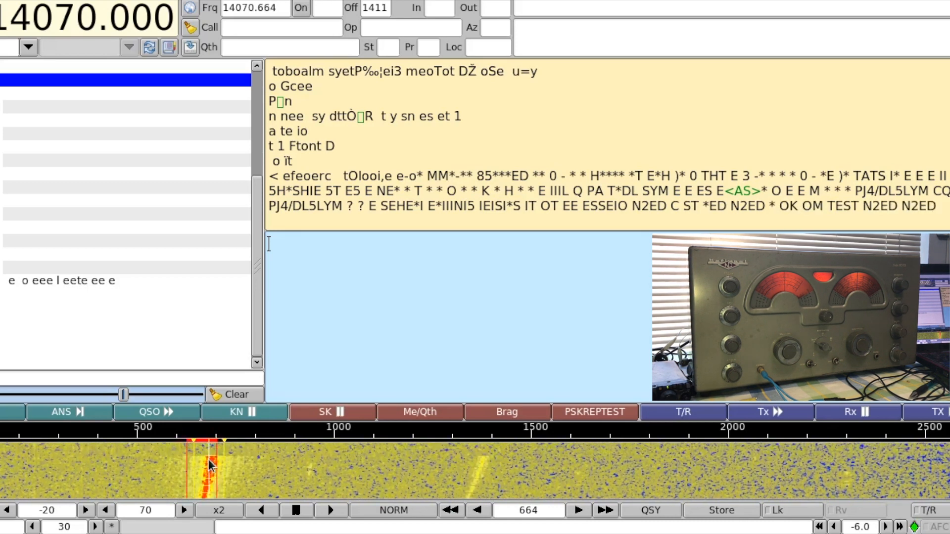
- Retune the CW receive cursor from 664 Hz onto the drifting trace near 724 Hz
click(215, 460)
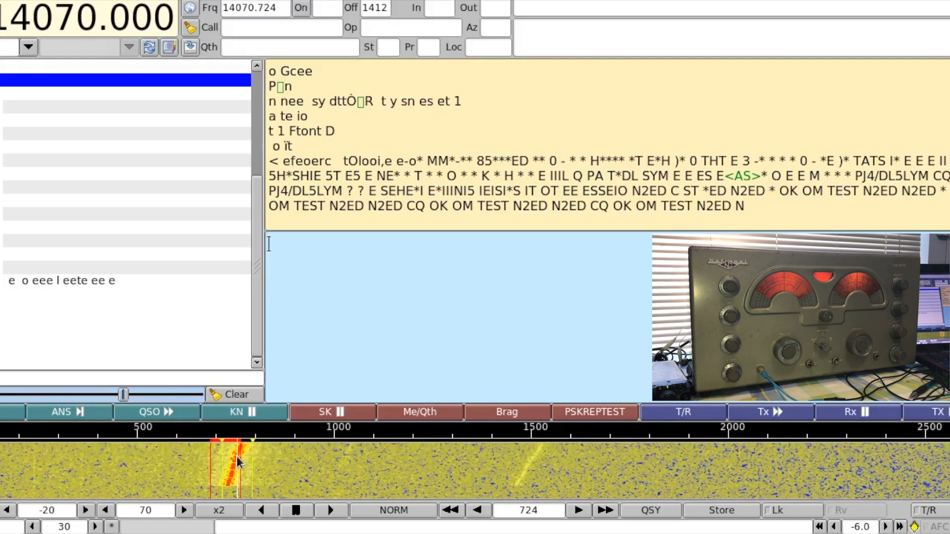
click(245, 460)
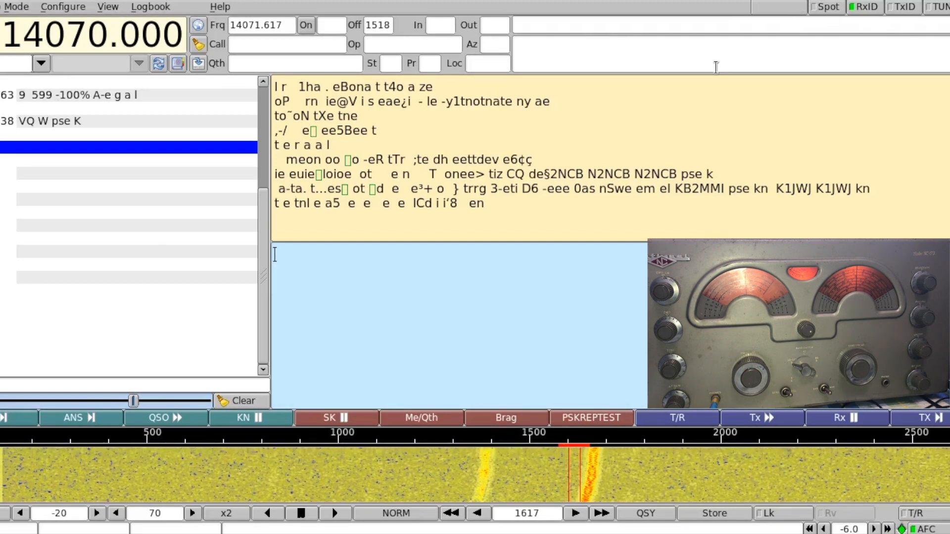
mouse_move(715, 66)
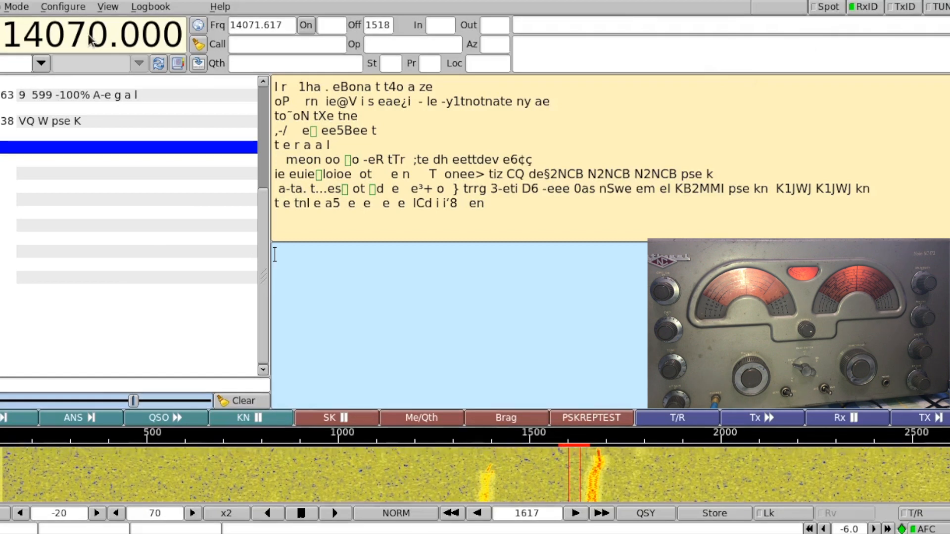
mouse_move(241, 150)
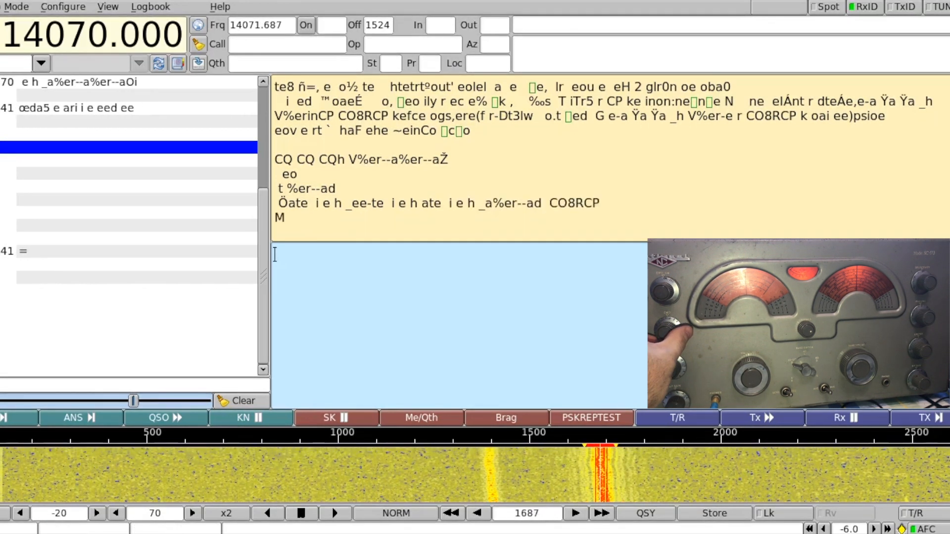
- Decode the Cuban station's line 'My name is R' from the signal near 1687 Hz
text(y name is R)
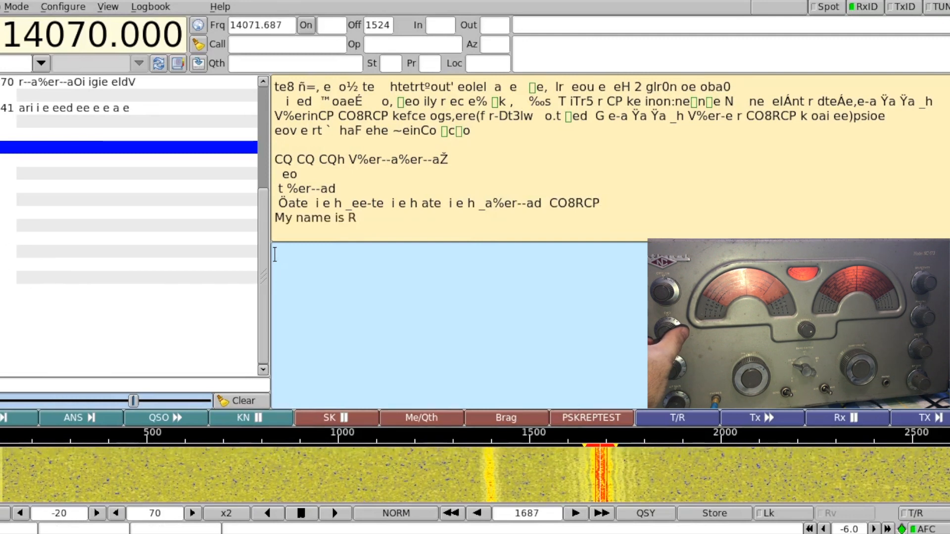